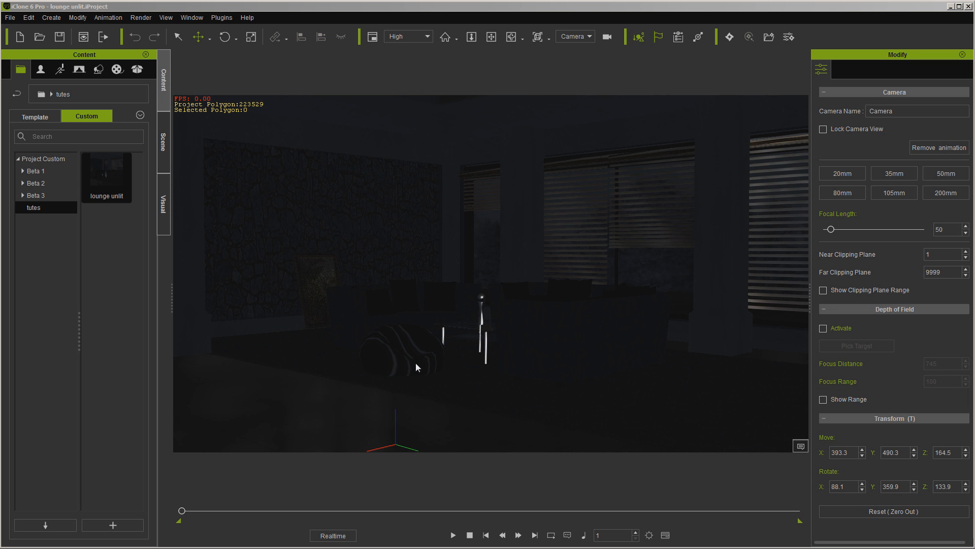
pyautogui.moveTo(435, 291)
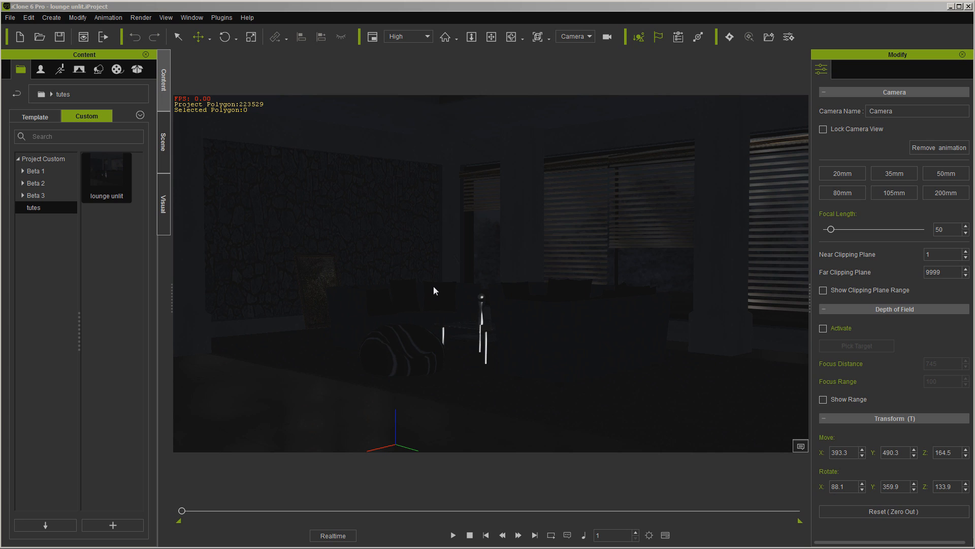
pyautogui.moveTo(435, 275)
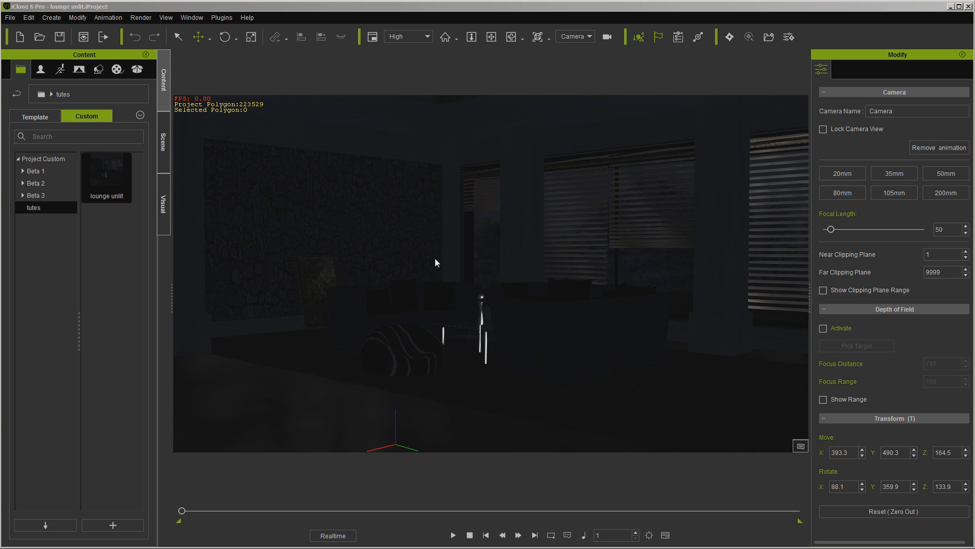
pyautogui.moveTo(490, 278)
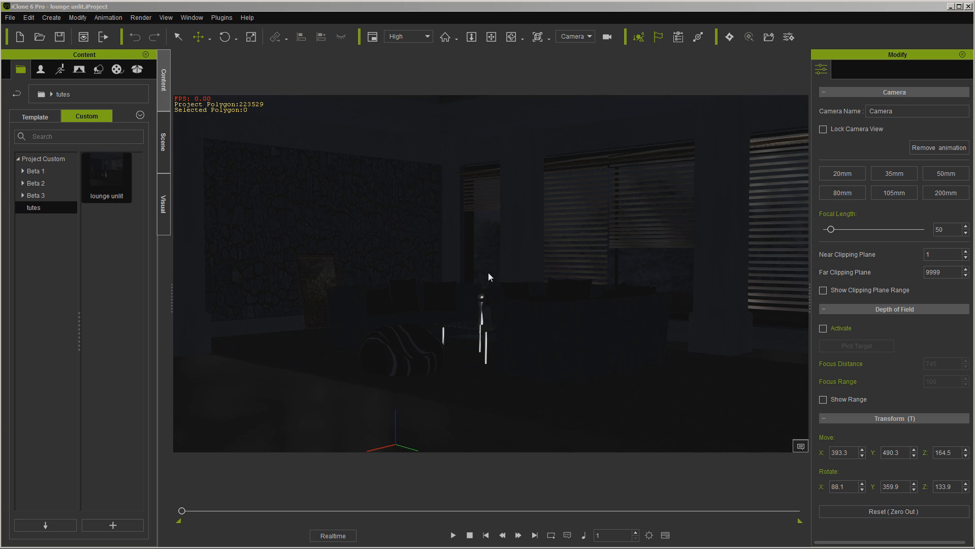
pyautogui.moveTo(461, 229)
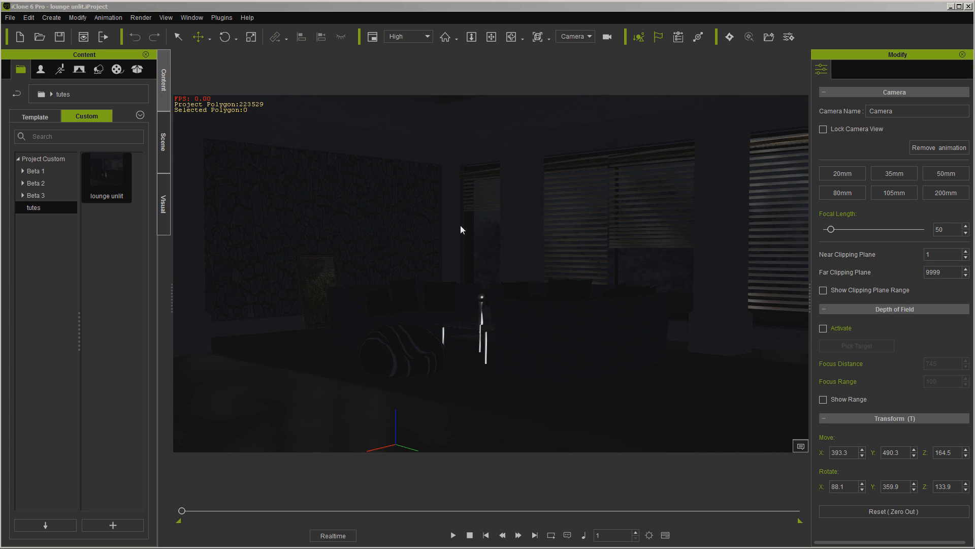
pyautogui.moveTo(297, 215)
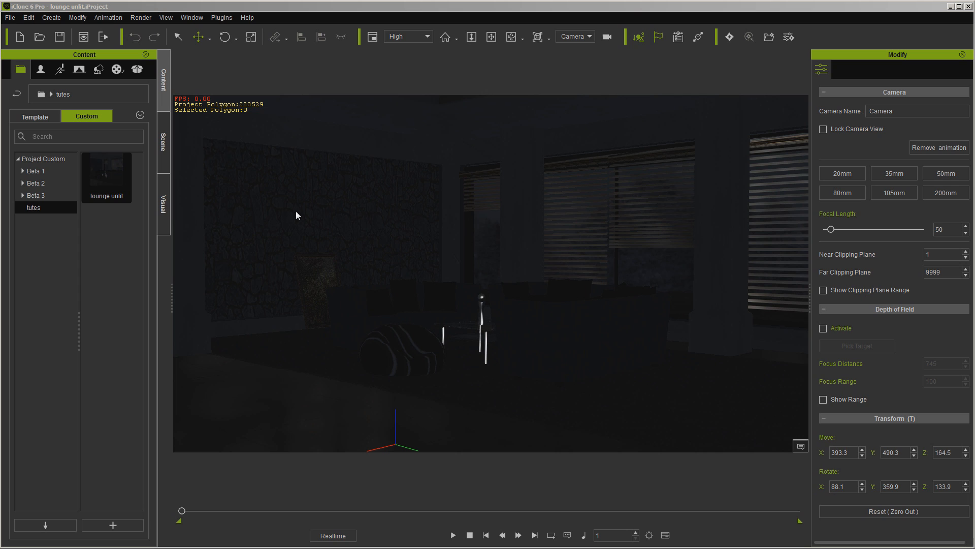
pyautogui.moveTo(277, 217)
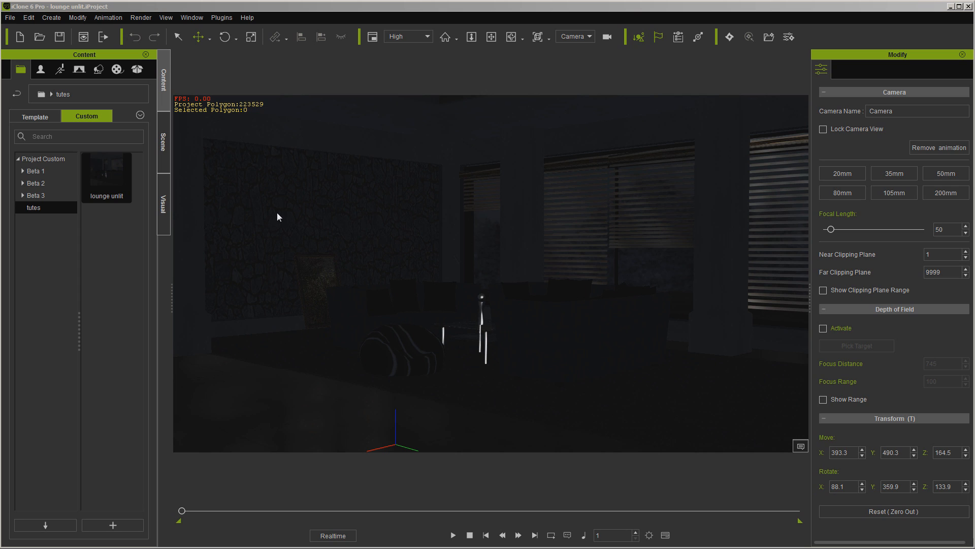
pyautogui.moveTo(278, 213)
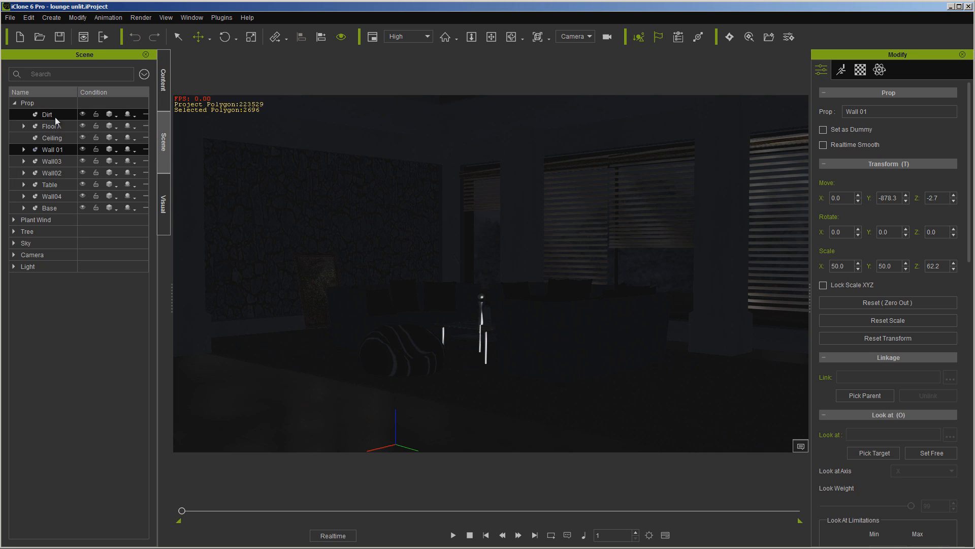
# Add a point light, Light01, to the lounge via the viewport's Create menu.
pyautogui.click(49, 207)
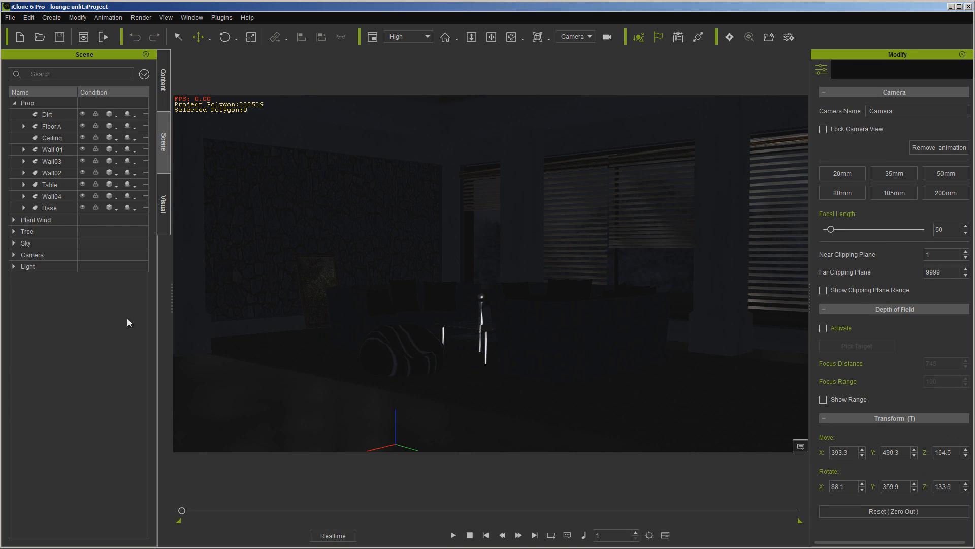
pyautogui.rightClick(383, 176)
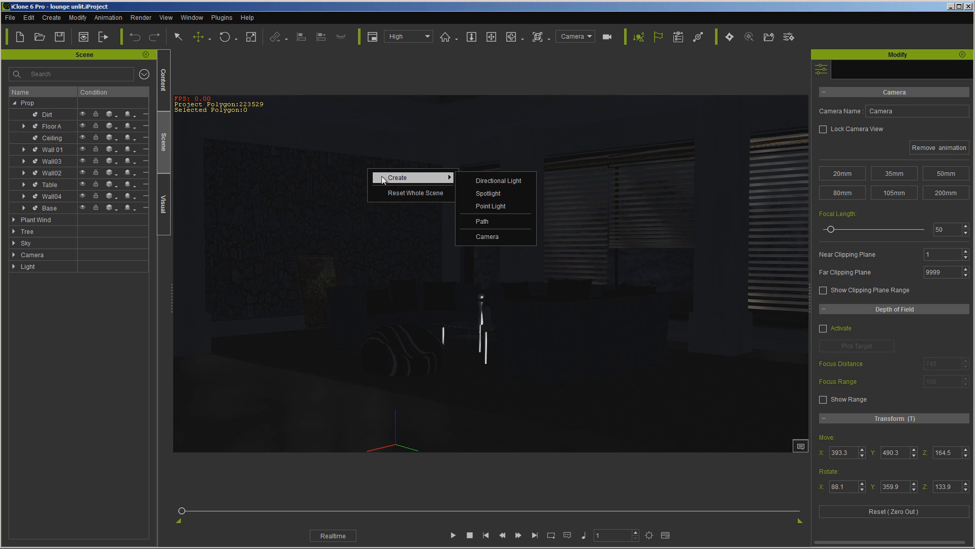
pyautogui.moveTo(490, 207)
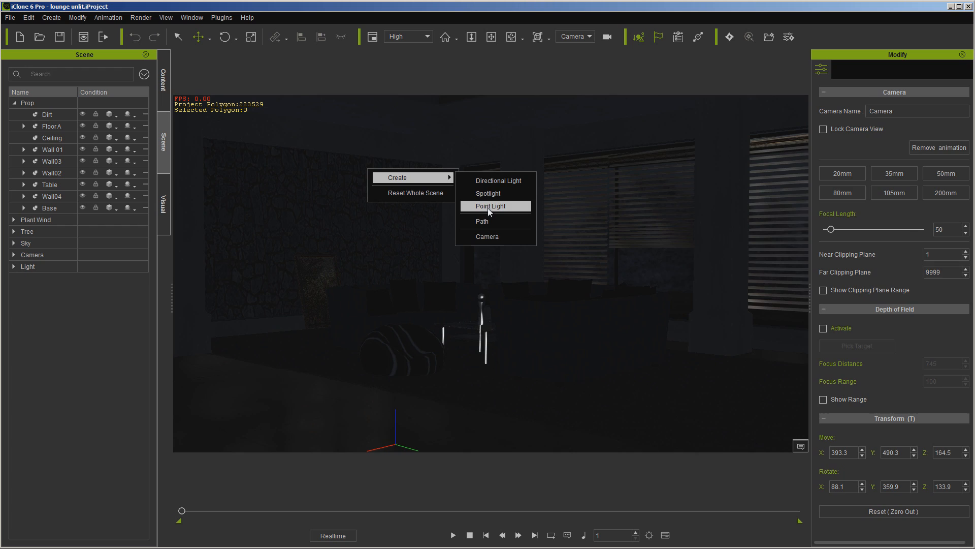
pyautogui.click(492, 206)
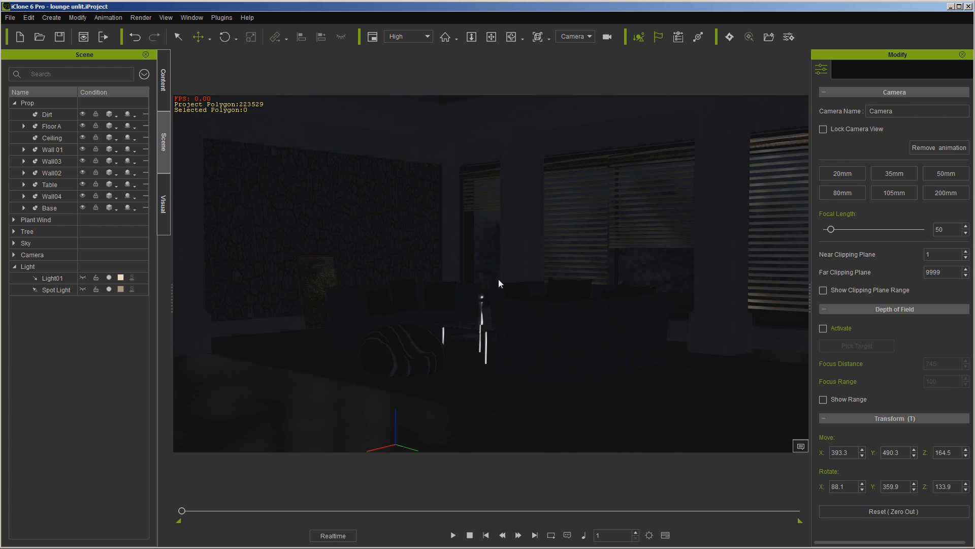
pyautogui.moveTo(164, 147)
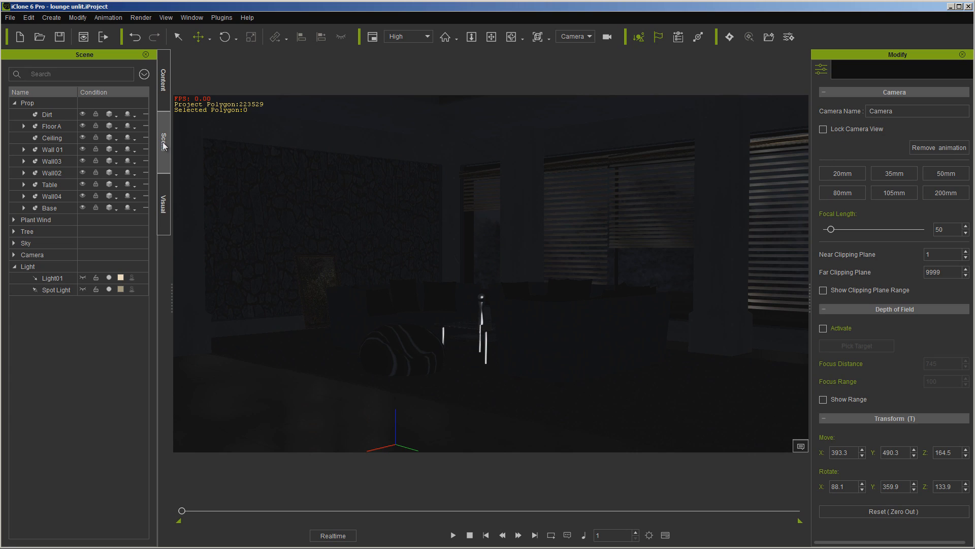
pyautogui.moveTo(74, 73)
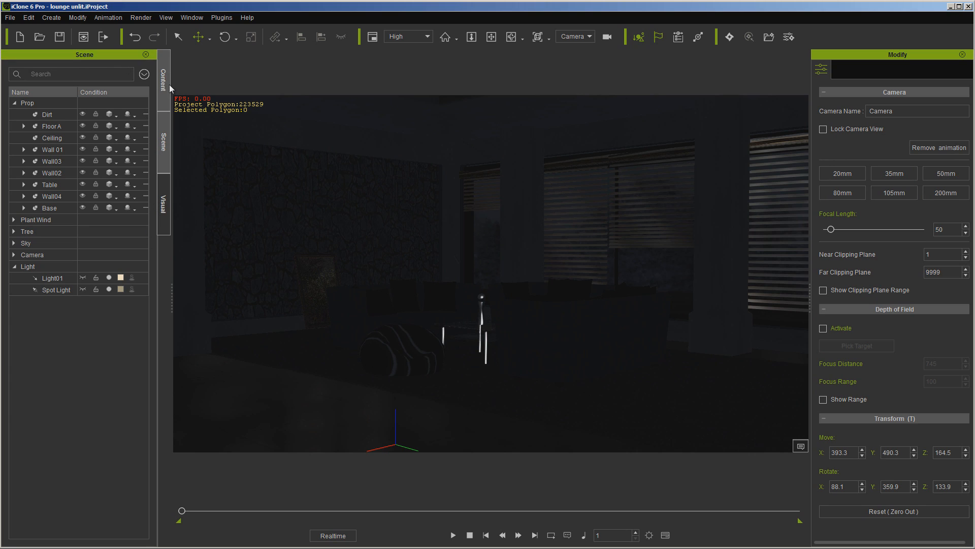
# Place an Inlaid light prop from the Light Tool library onto the lounge floor and position it.
pyautogui.click(162, 71)
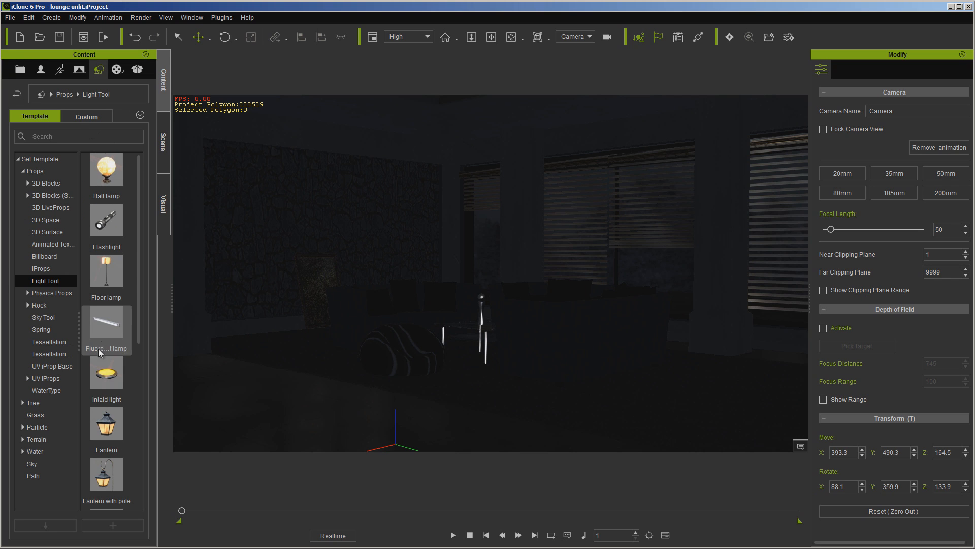
pyautogui.moveTo(108, 373)
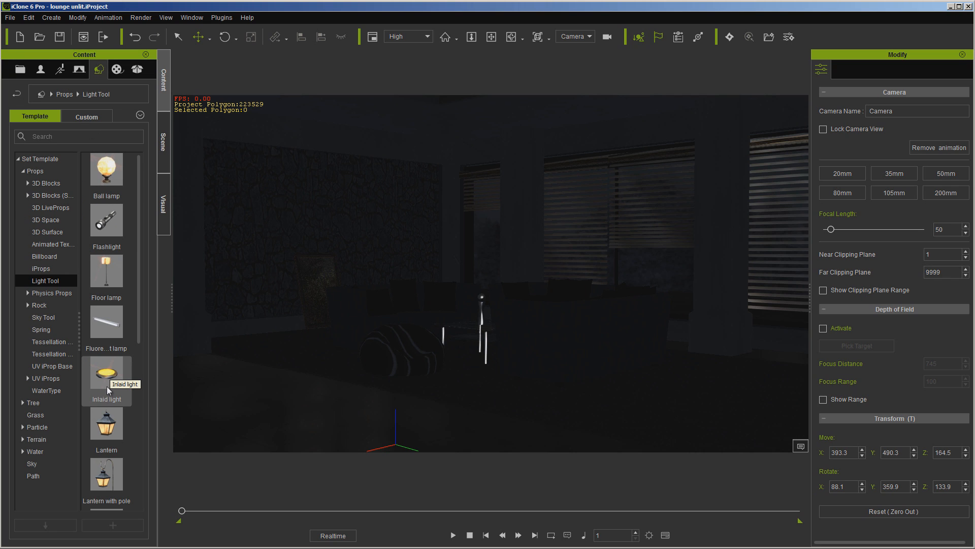
pyautogui.moveTo(107, 373); pyautogui.dragTo(446, 479)
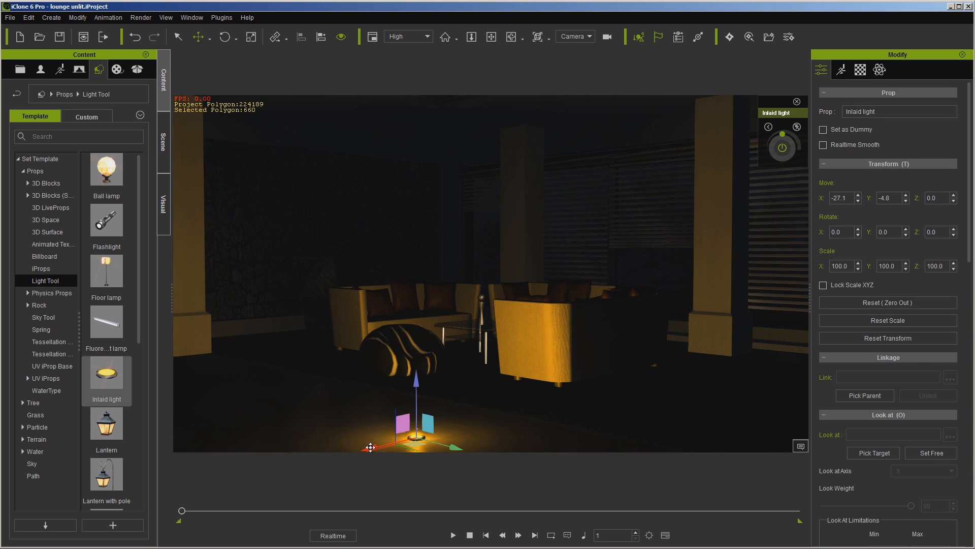
pyautogui.moveTo(370, 447); pyautogui.dragTo(433, 428)
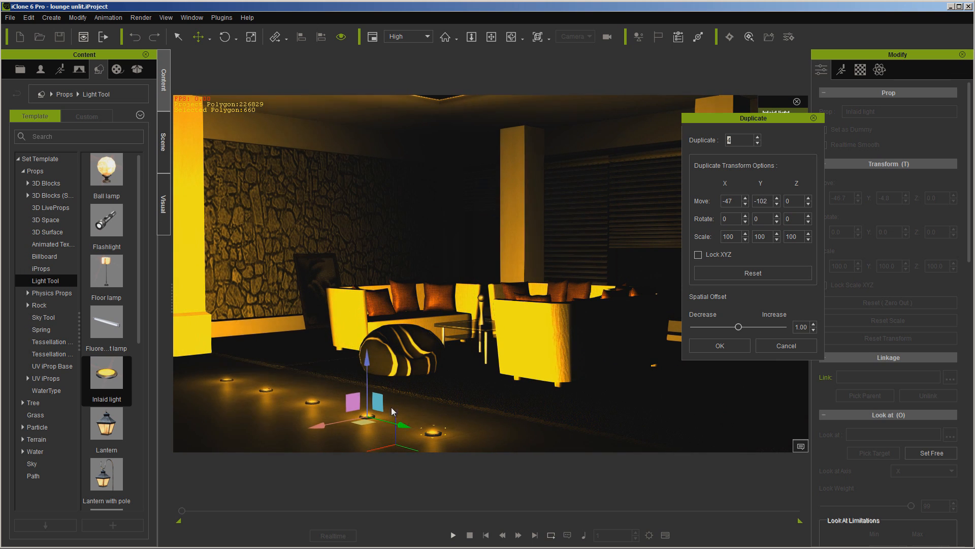
# Confirm four Inlaid light copies spaced in a row and show them in the scene list.
pyautogui.moveTo(392, 411); pyautogui.dragTo(305, 425)
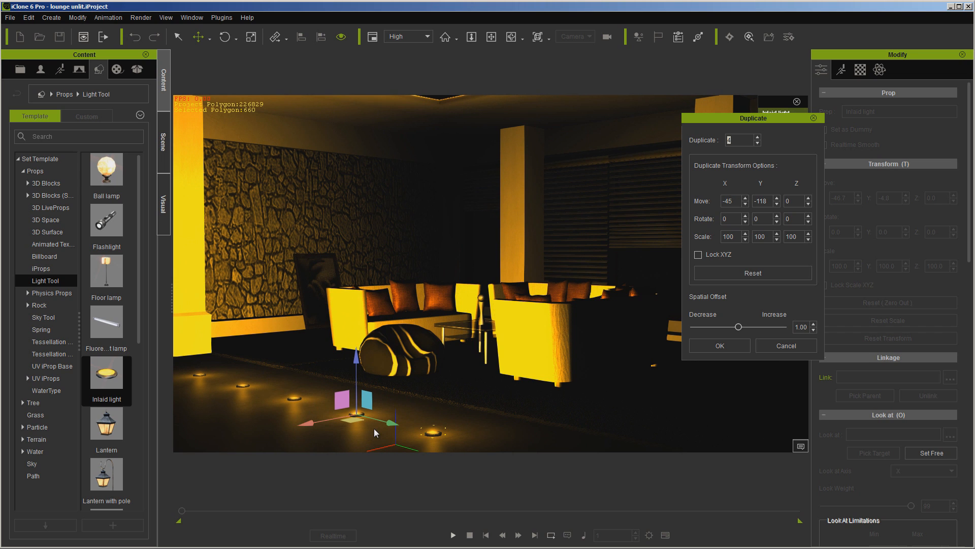
pyautogui.click(718, 346)
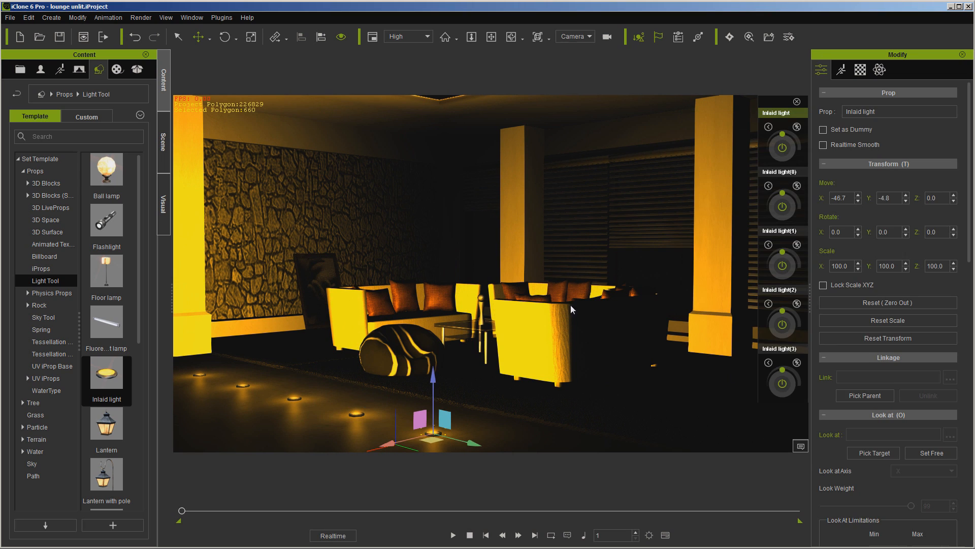
pyautogui.click(162, 139)
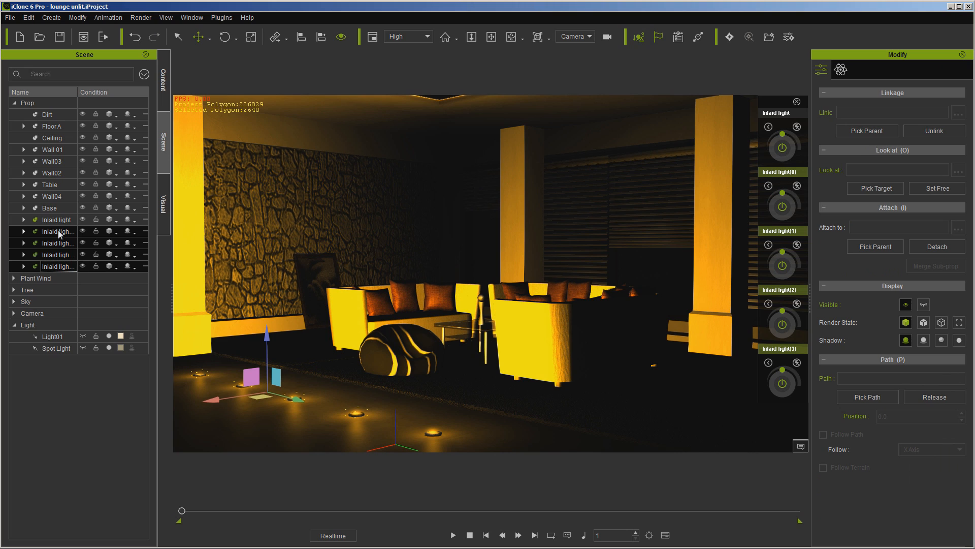
# Recolour the linked inlaid floor lights cyan and preview the playback to frame 356.
pyautogui.click(50, 161)
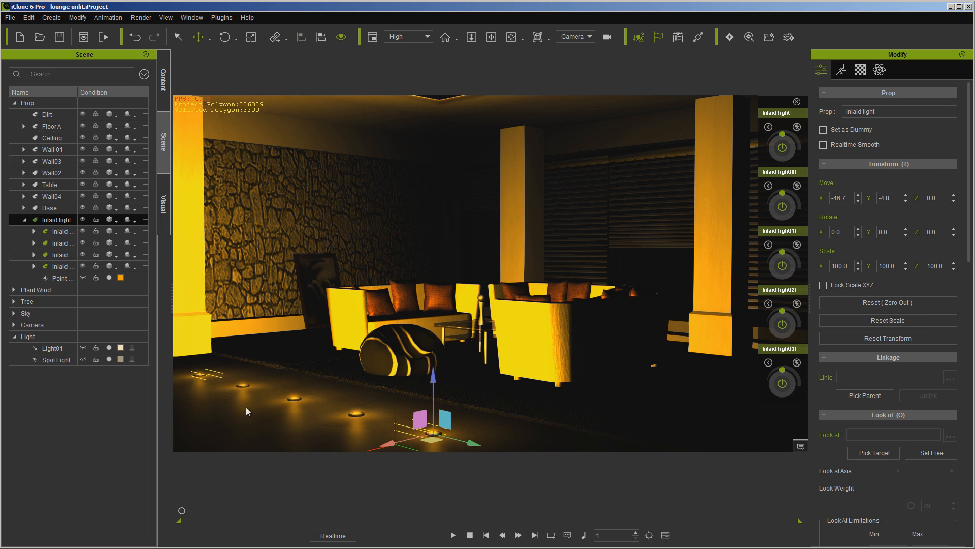
pyautogui.moveTo(785, 129)
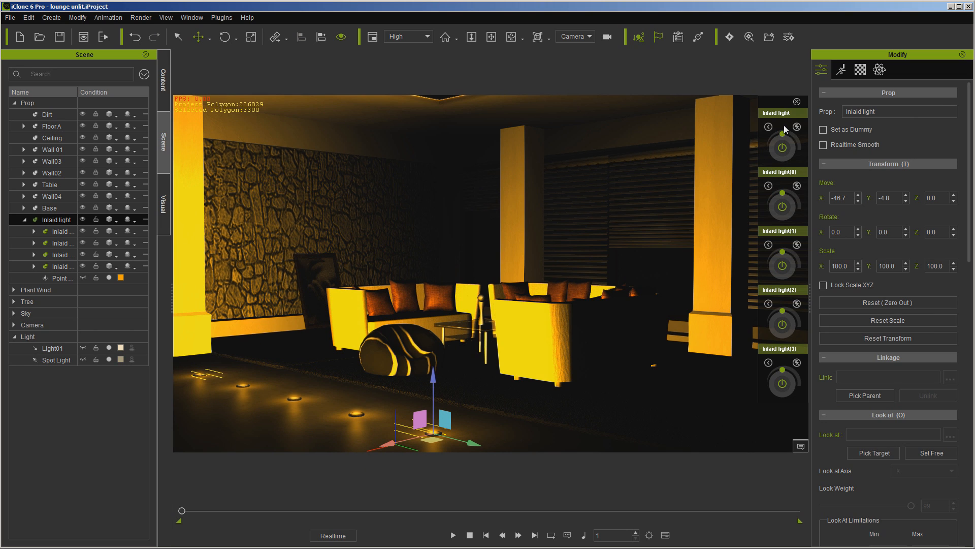
pyautogui.click(783, 148)
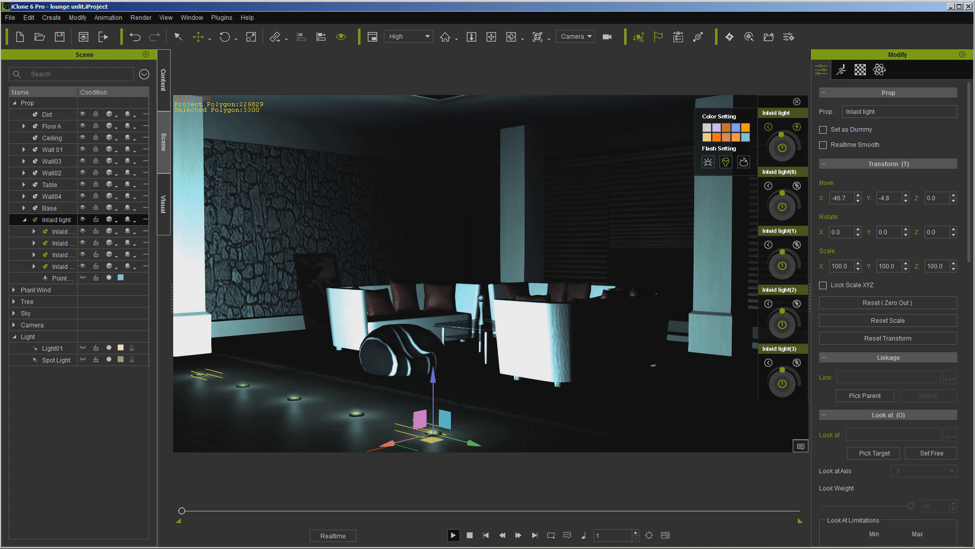
pyautogui.click(453, 536)
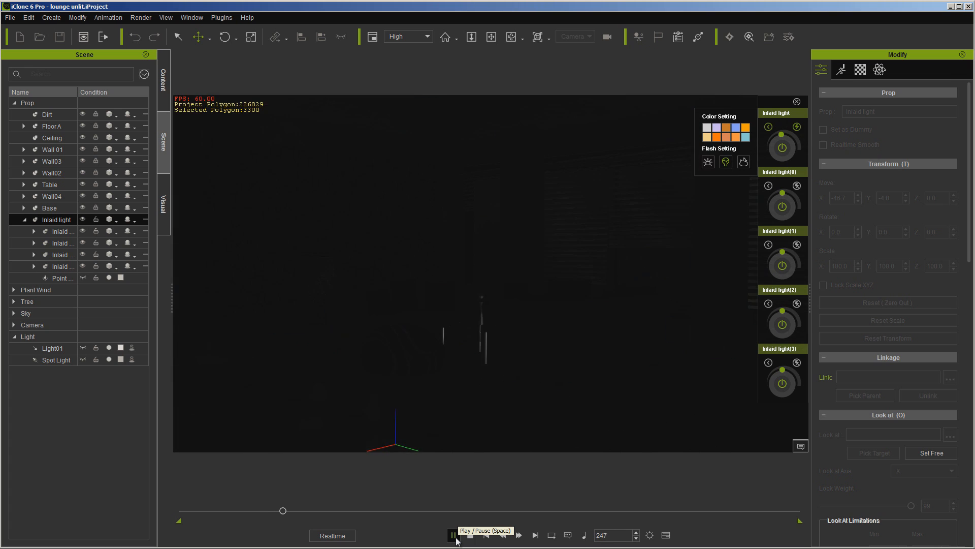
pyautogui.click(453, 535)
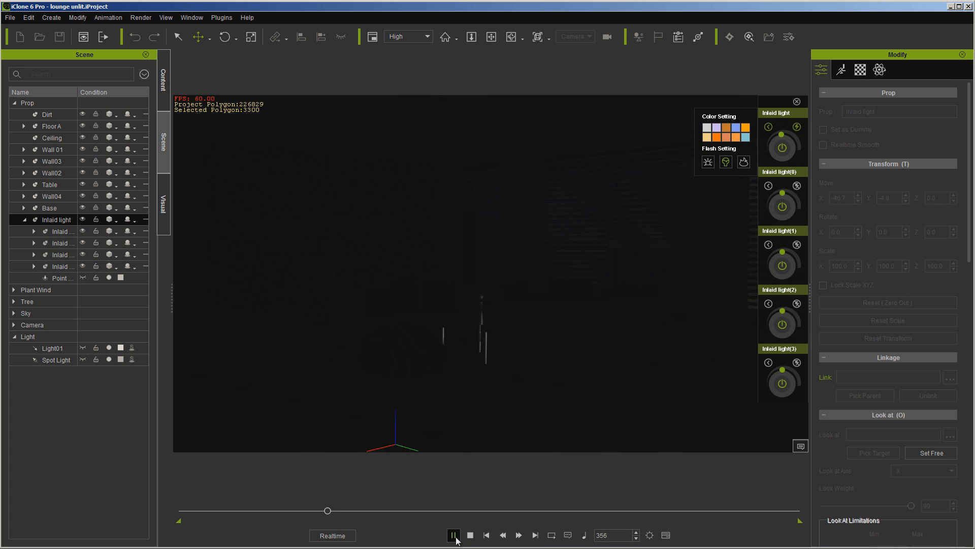
pyautogui.click(453, 535)
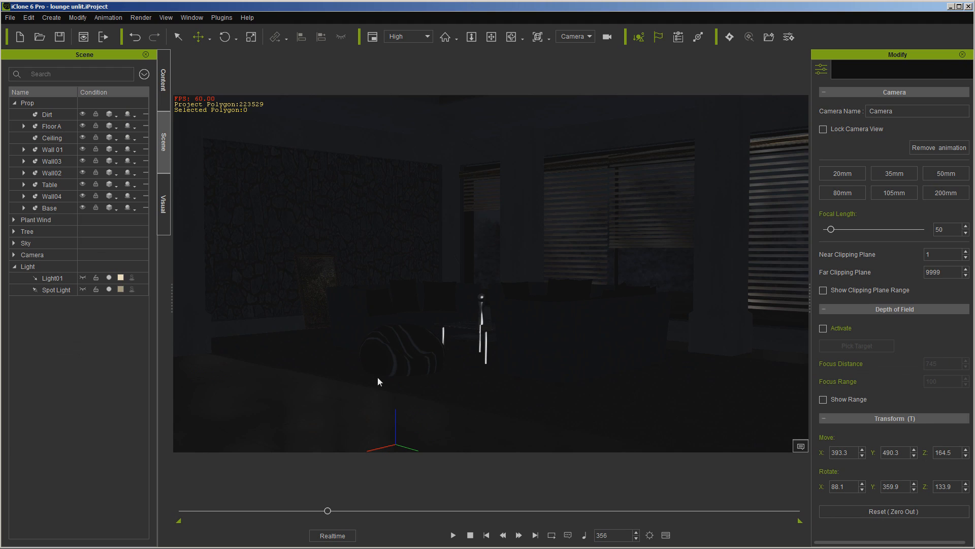
pyautogui.moveTo(270, 235)
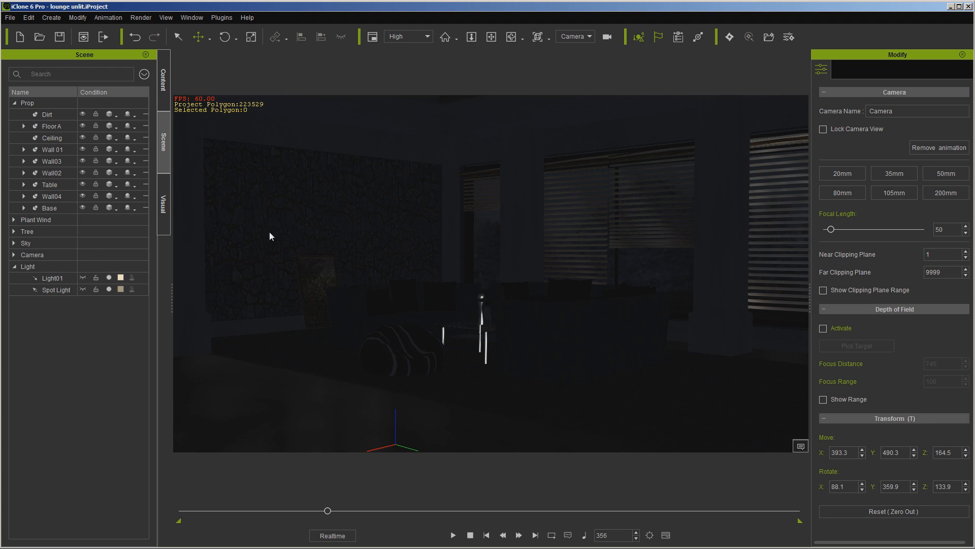
pyautogui.moveTo(329, 247)
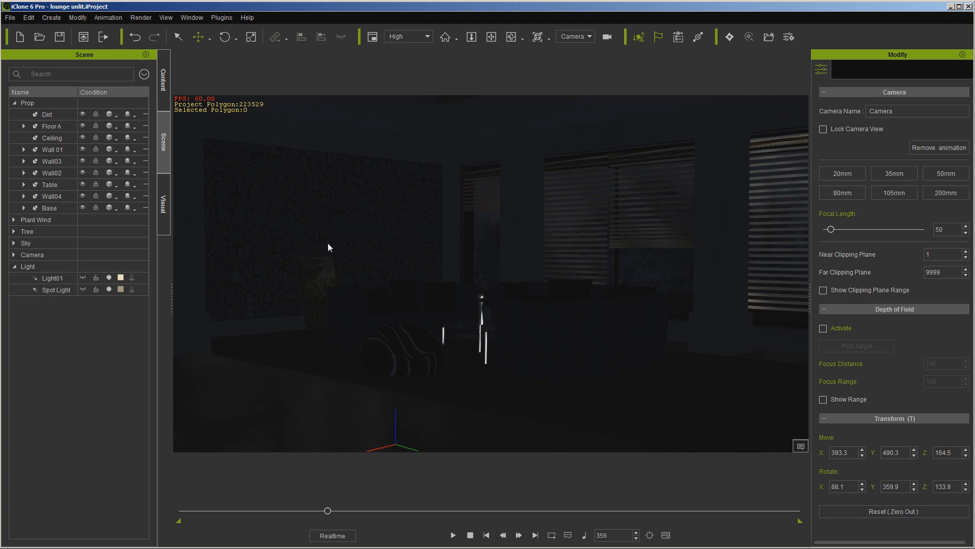
# Add a directional light, Dir. Light, shining through the window blinds.
pyautogui.rightClick(354, 241)
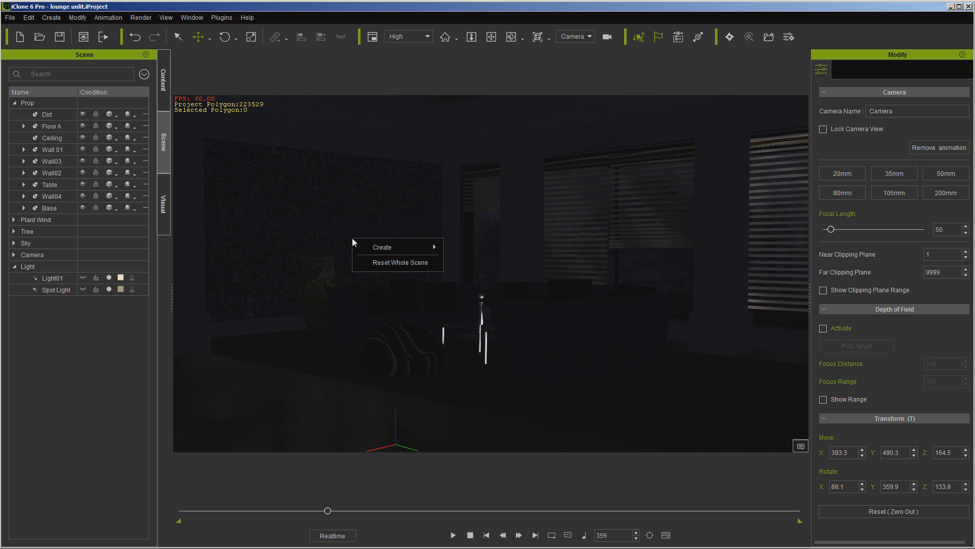
pyautogui.moveTo(382, 246)
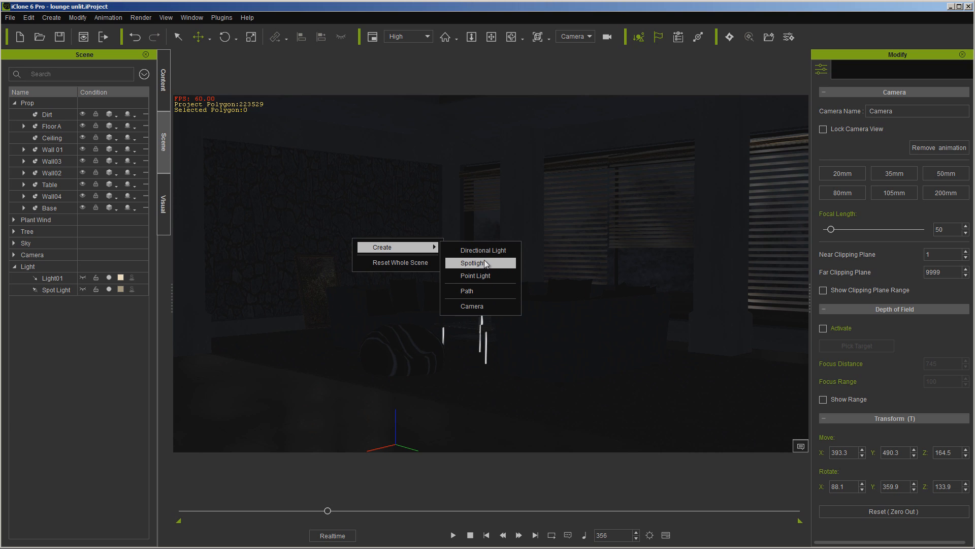
pyautogui.click(481, 250)
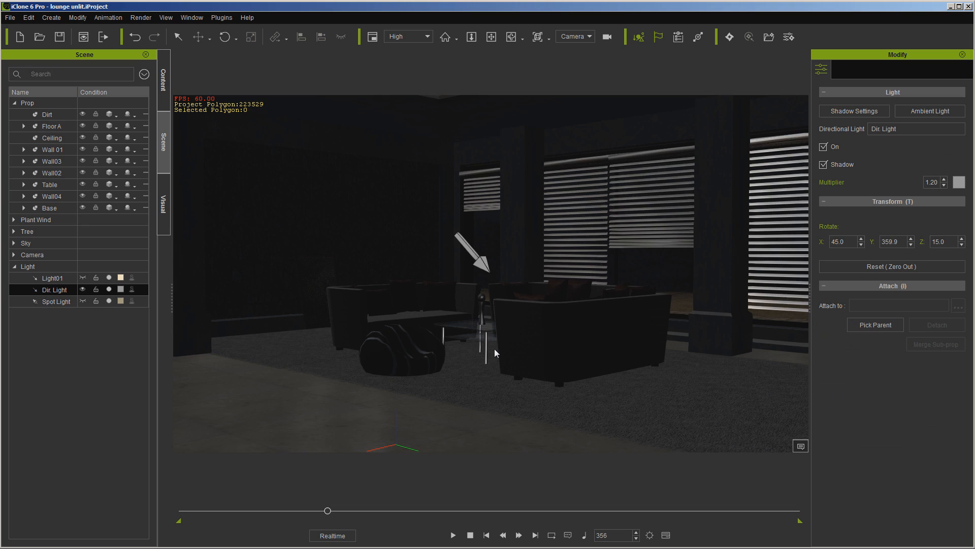
pyautogui.moveTo(607, 353)
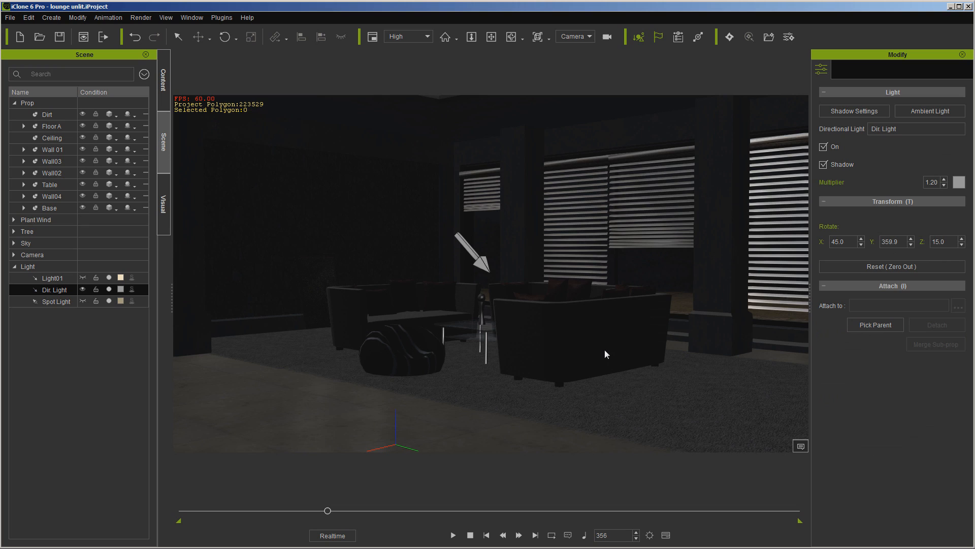
pyautogui.moveTo(459, 268)
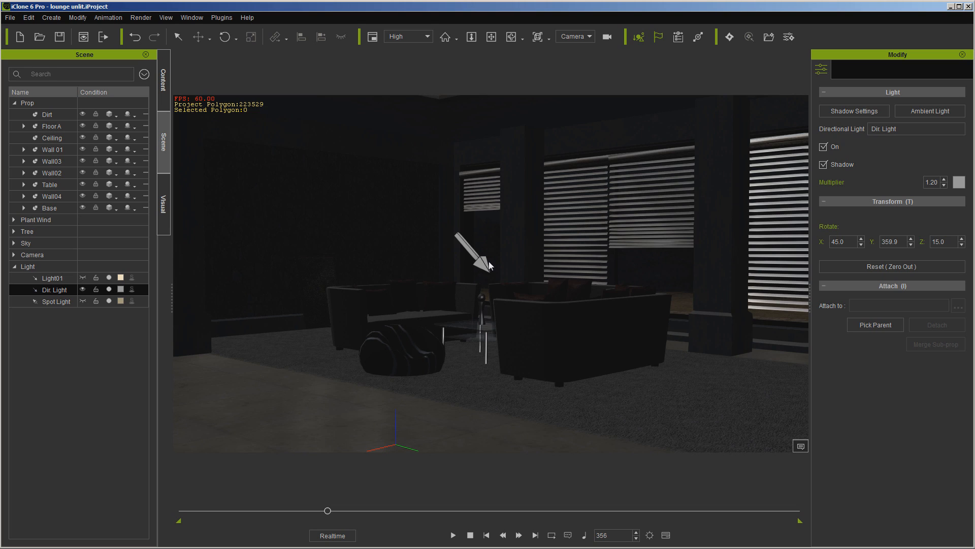
pyautogui.moveTo(486, 270)
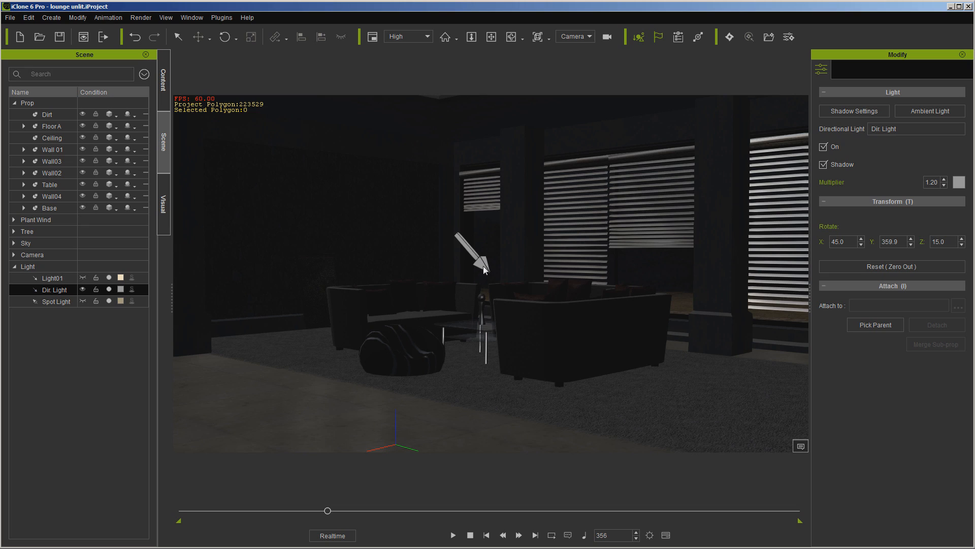
pyautogui.moveTo(484, 265)
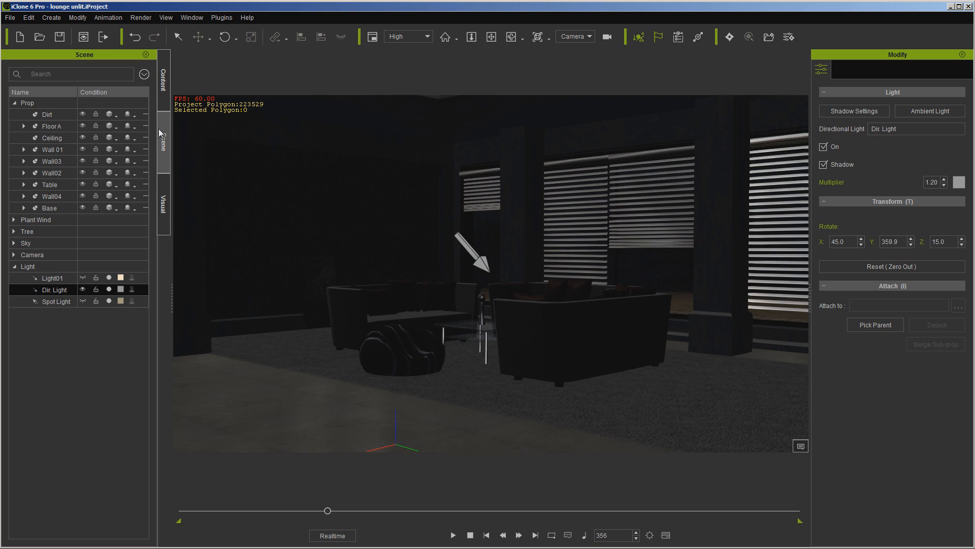
pyautogui.moveTo(209, 165)
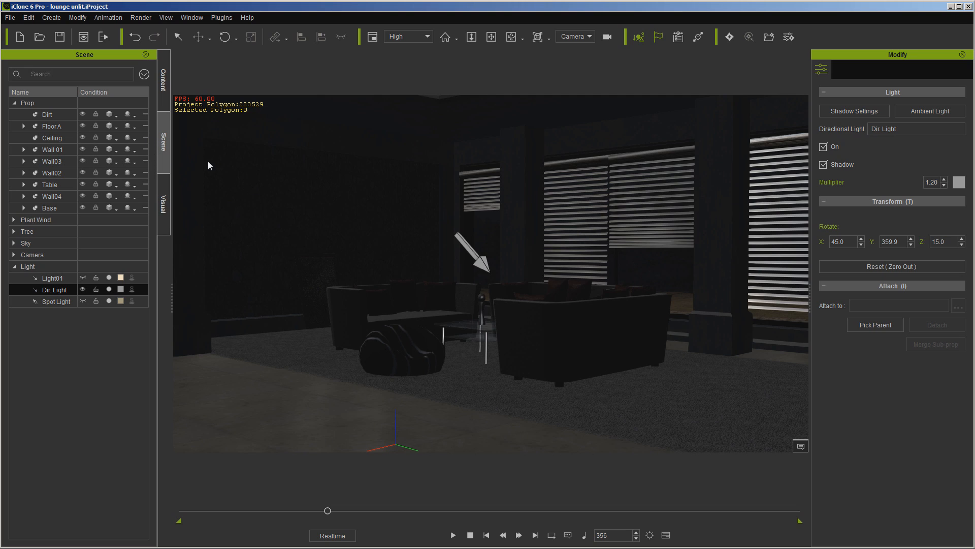
# Add a Ball lamp, brighten it, give it an orange flashing colour and play the animation.
pyautogui.click(162, 68)
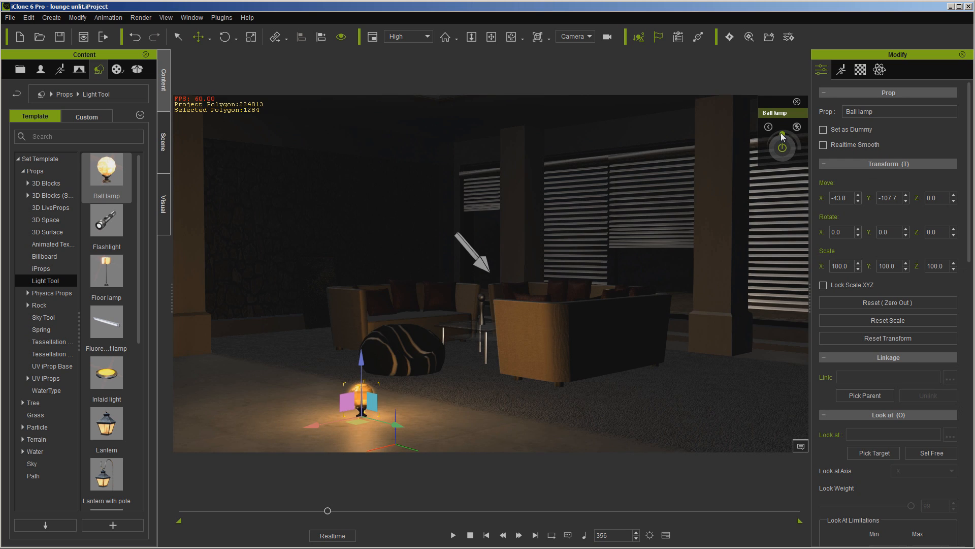
pyautogui.click(782, 148)
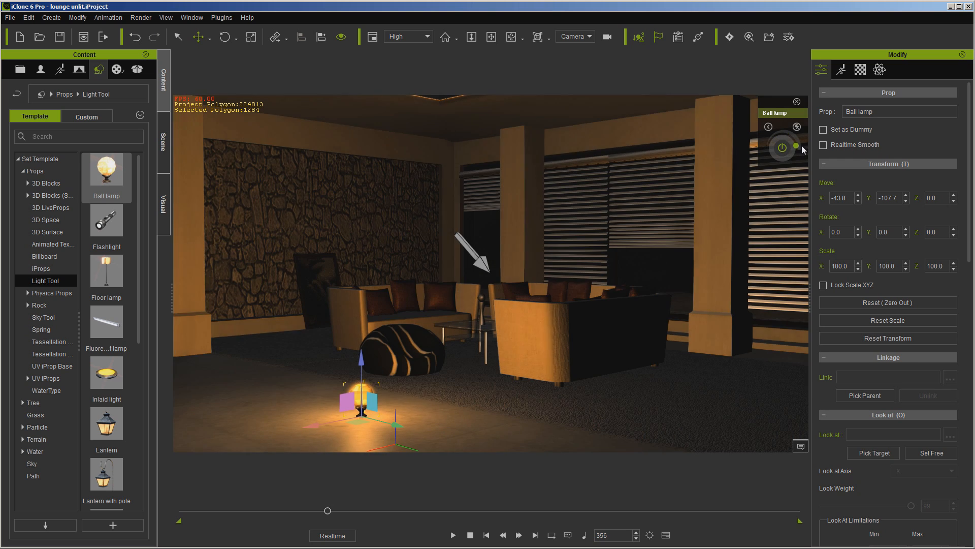
pyautogui.click(769, 127)
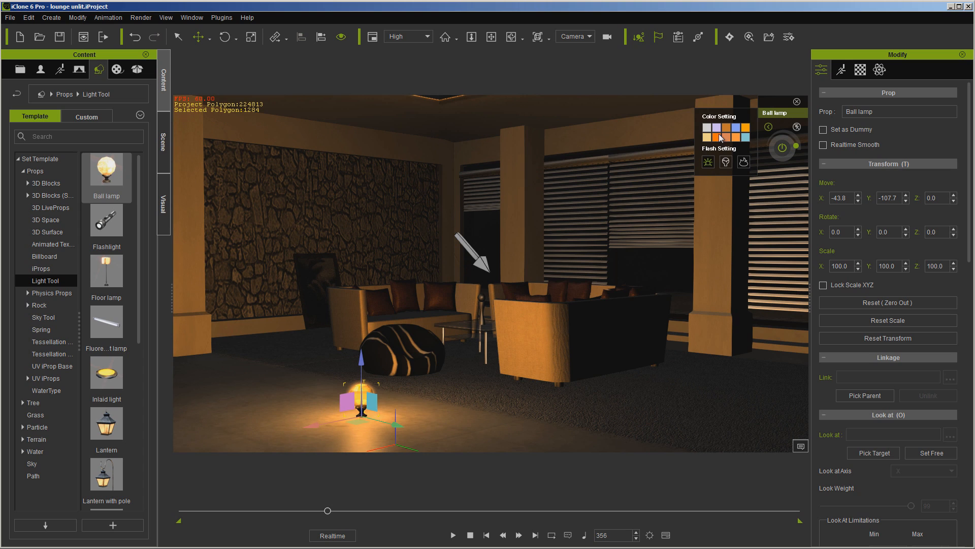
pyautogui.click(708, 162)
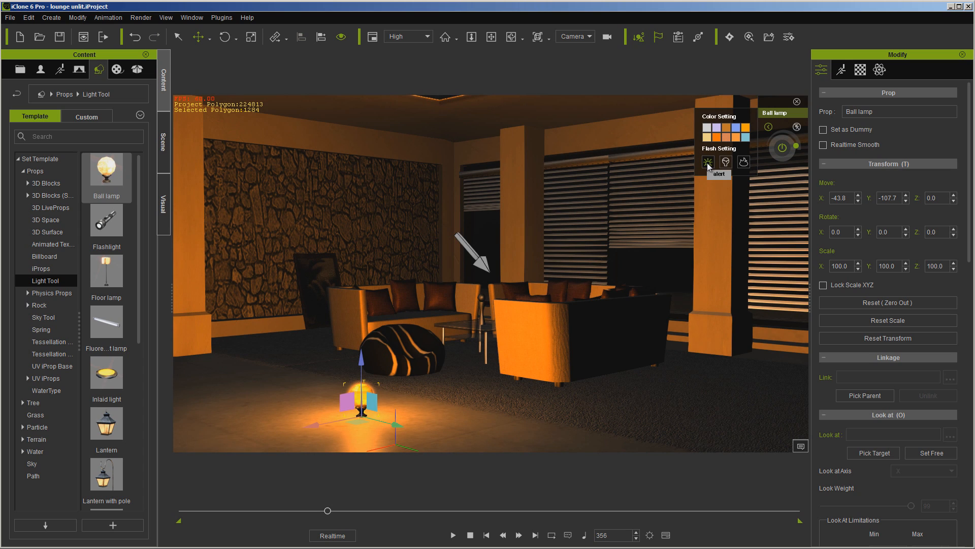
pyautogui.moveTo(725, 161)
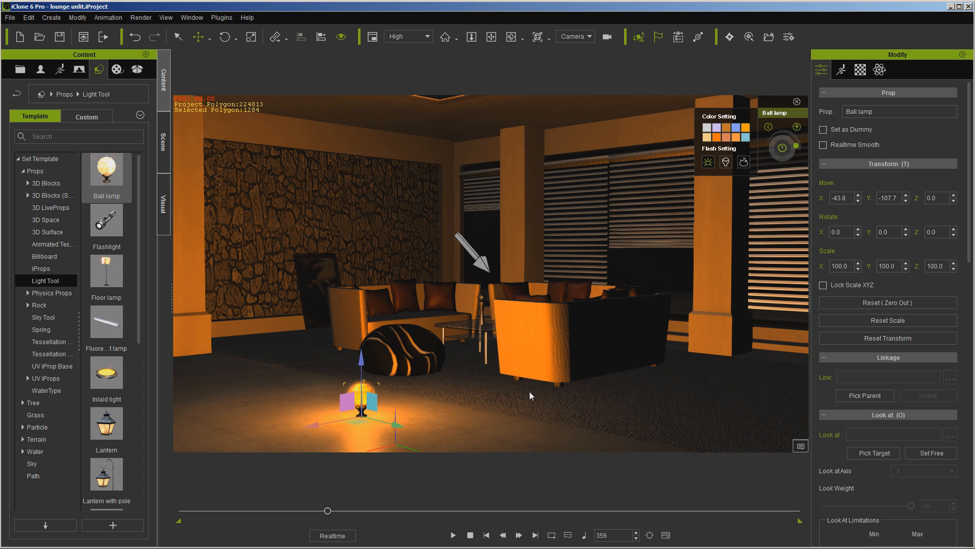
pyautogui.click(454, 536)
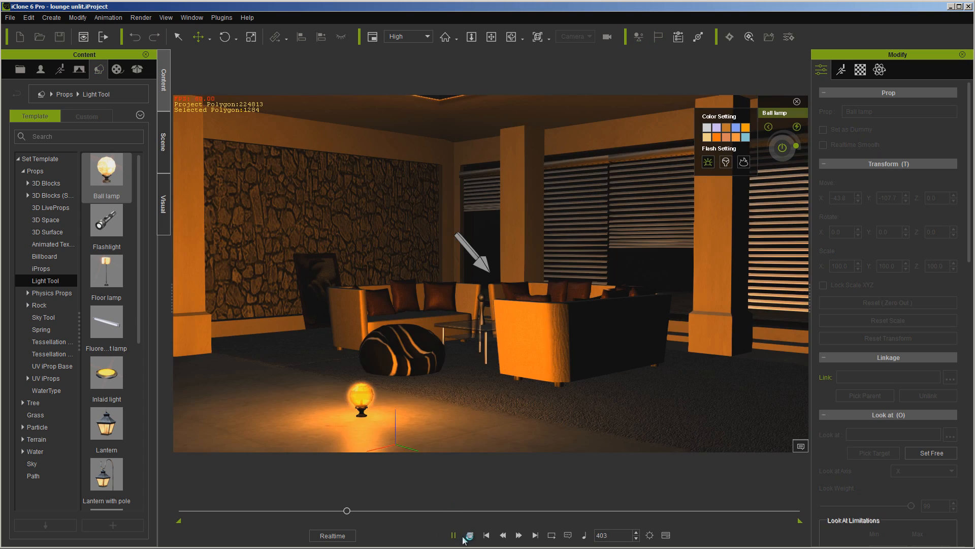